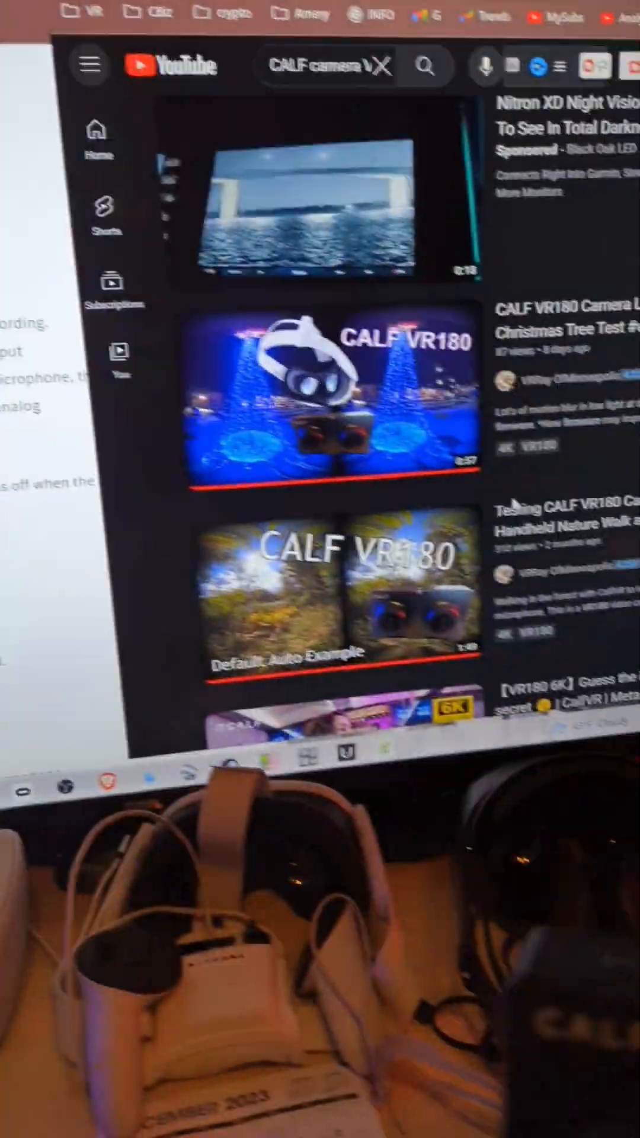
{"action": "scroll", "scroll_direction": "down", "scroll_amount": 3}
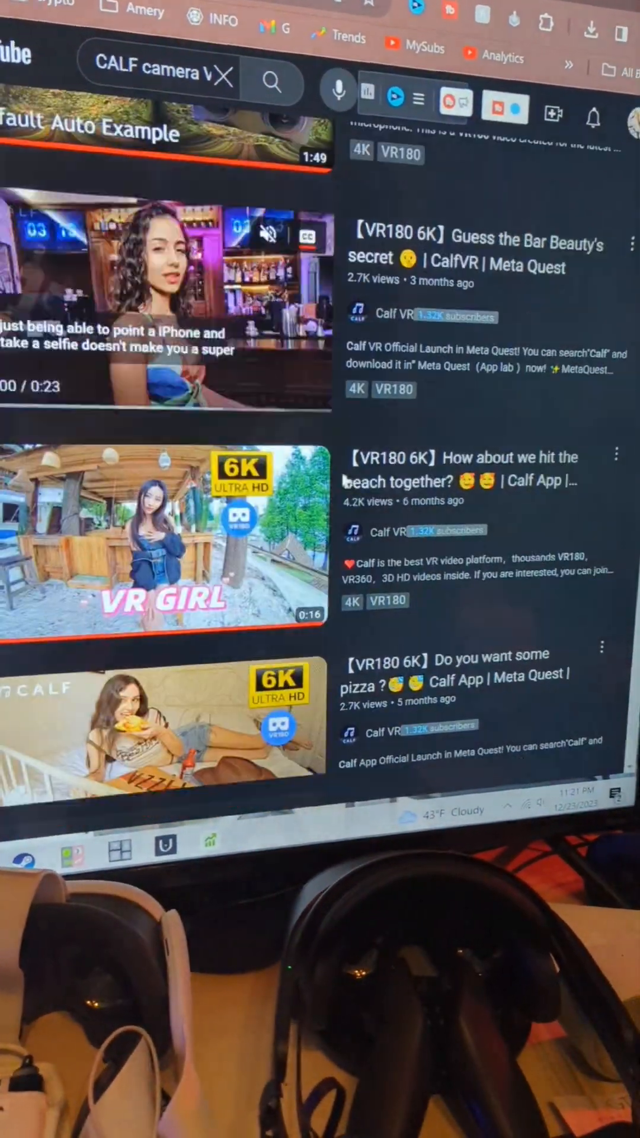
{"action": "scroll", "scroll_direction": "down", "scroll_amount": 3}
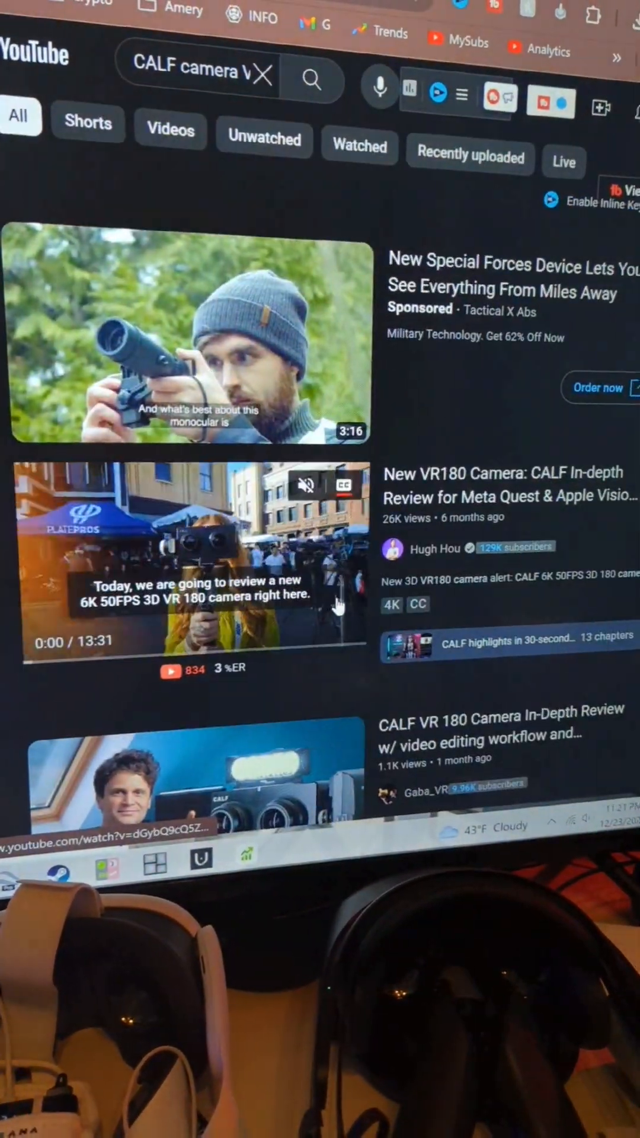
{"action": "scroll", "scroll_direction": "down", "scroll_amount": 3}
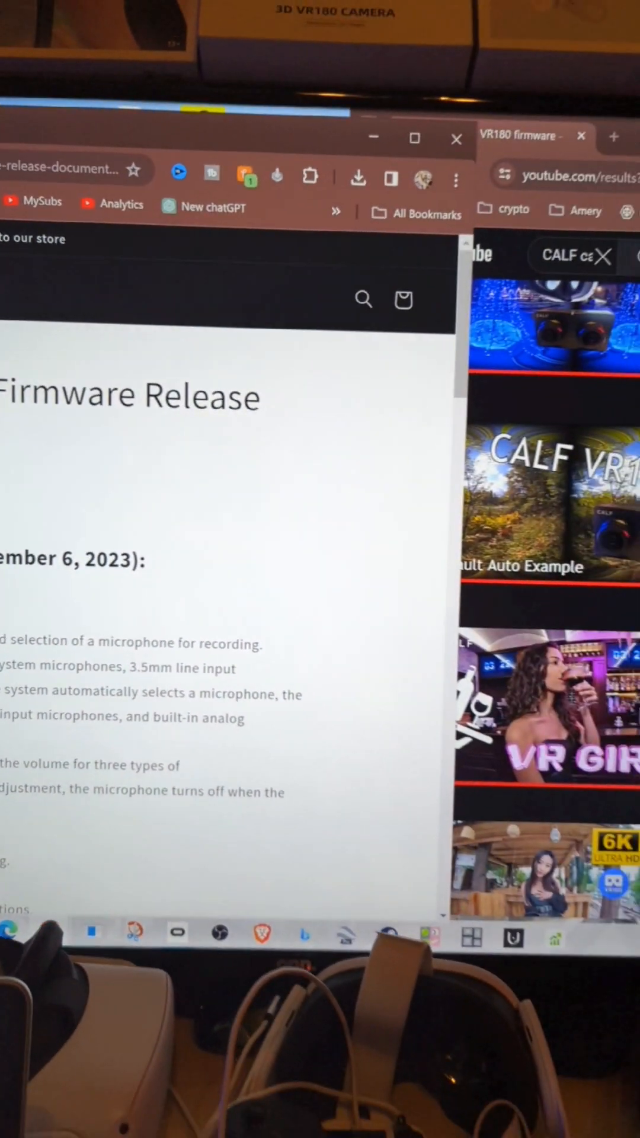
{"action": "scroll", "scroll_direction": "down", "scroll_amount": 3}
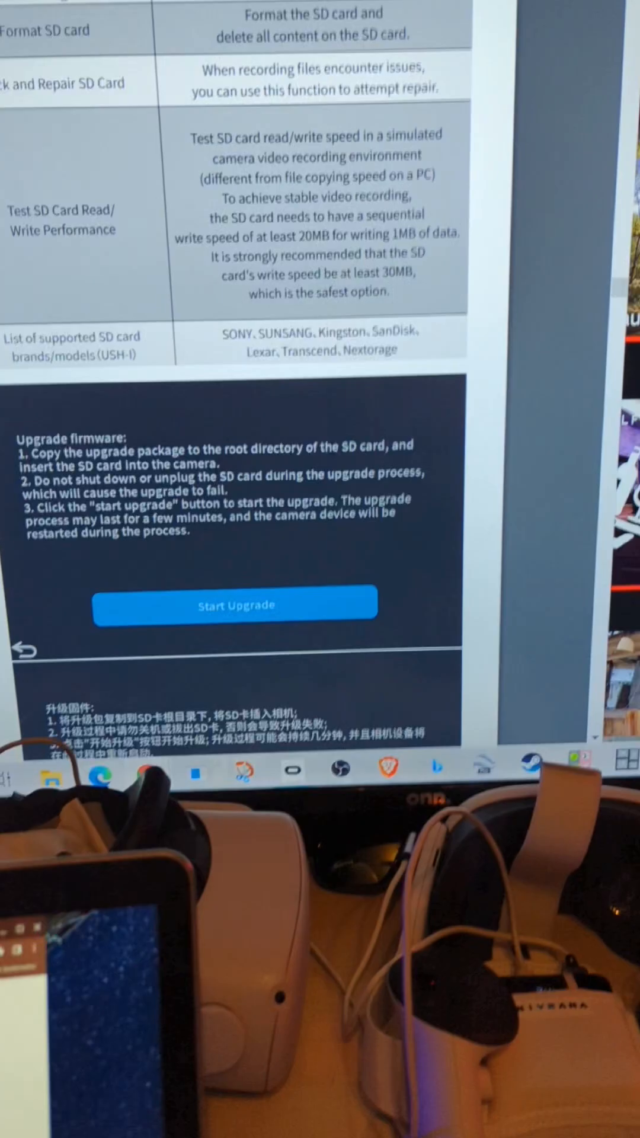
{"action": "scroll", "scroll_direction": "down", "scroll_amount": 3}
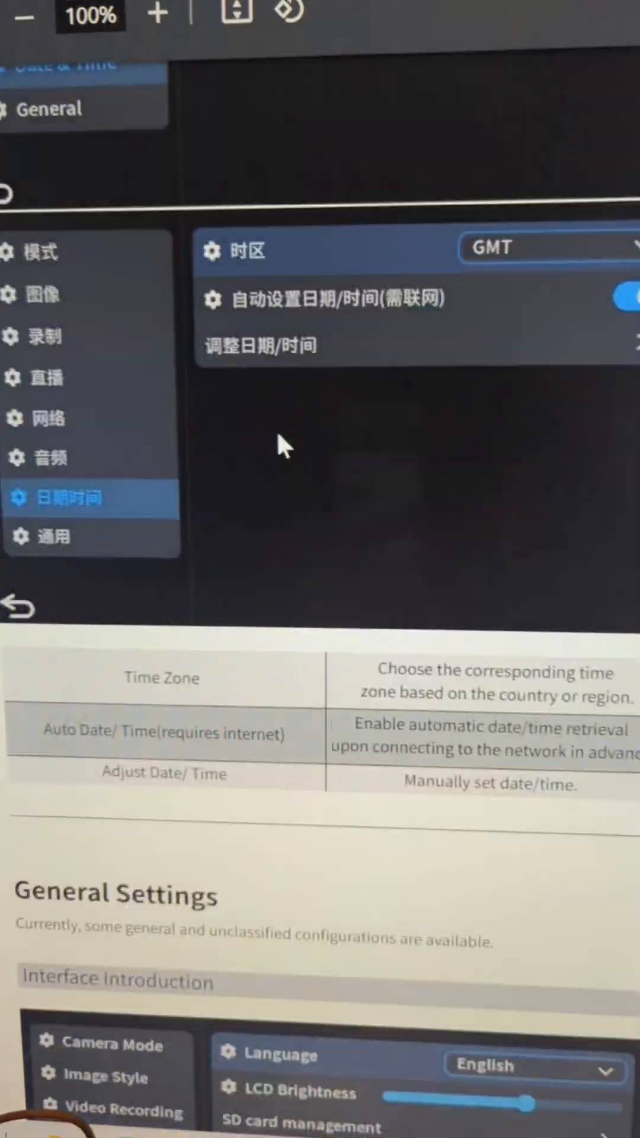
{"action": "scroll", "scroll_direction": "down", "scroll_amount": 3}
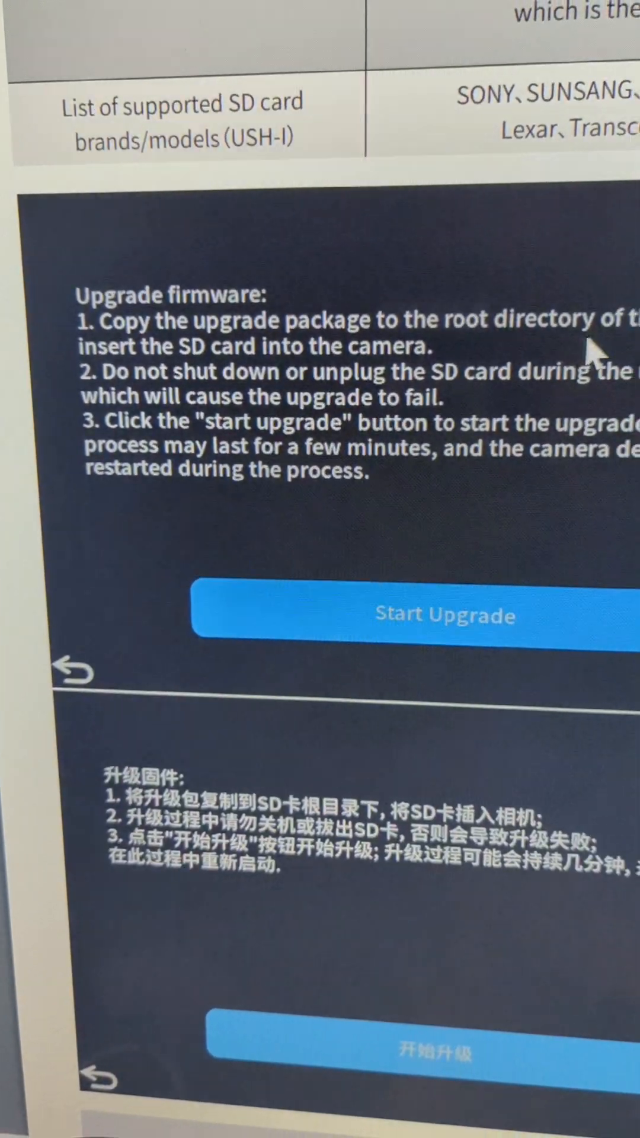
{"action": "scroll", "scroll_direction": "down", "scroll_amount": 3}
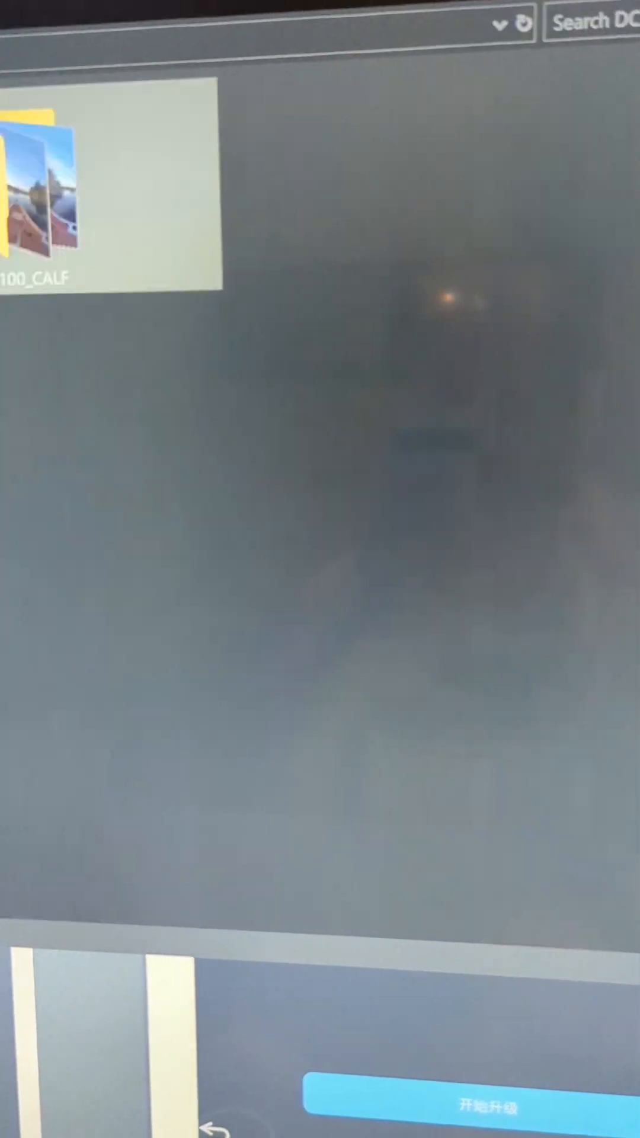
{"action": "mouse_move", "coordinate": [312, 312]}
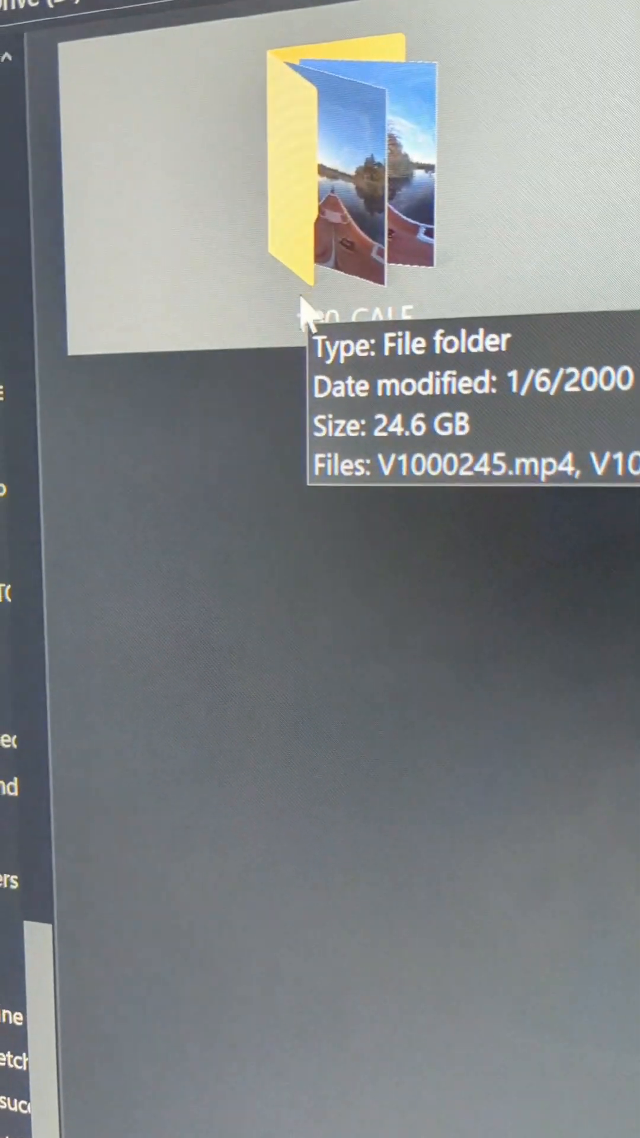